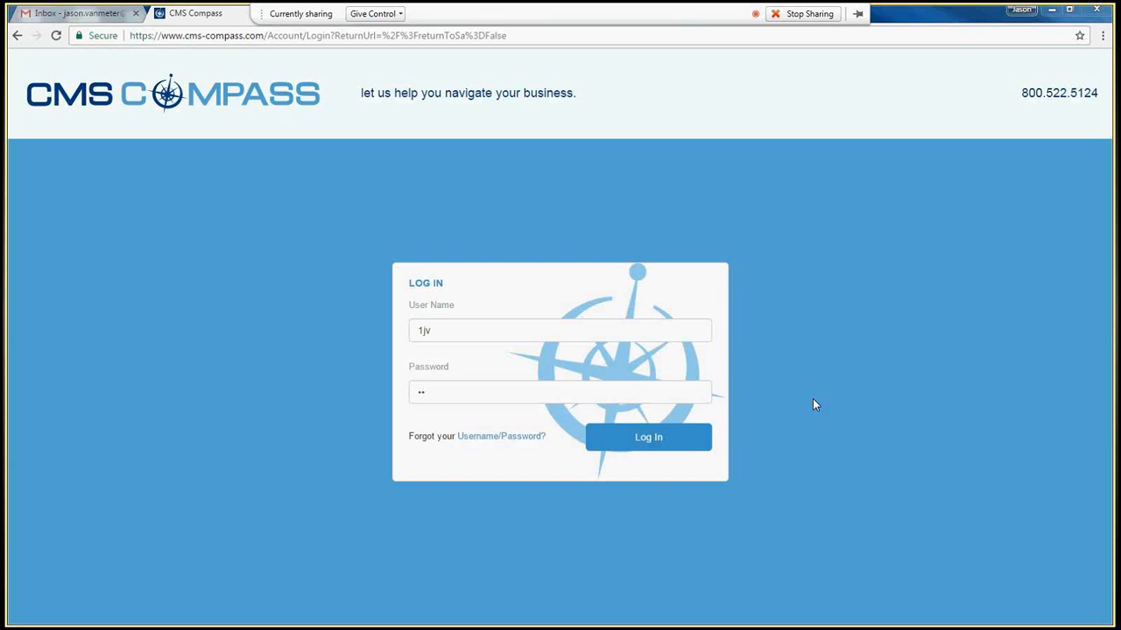
mouse_move(830, 399)
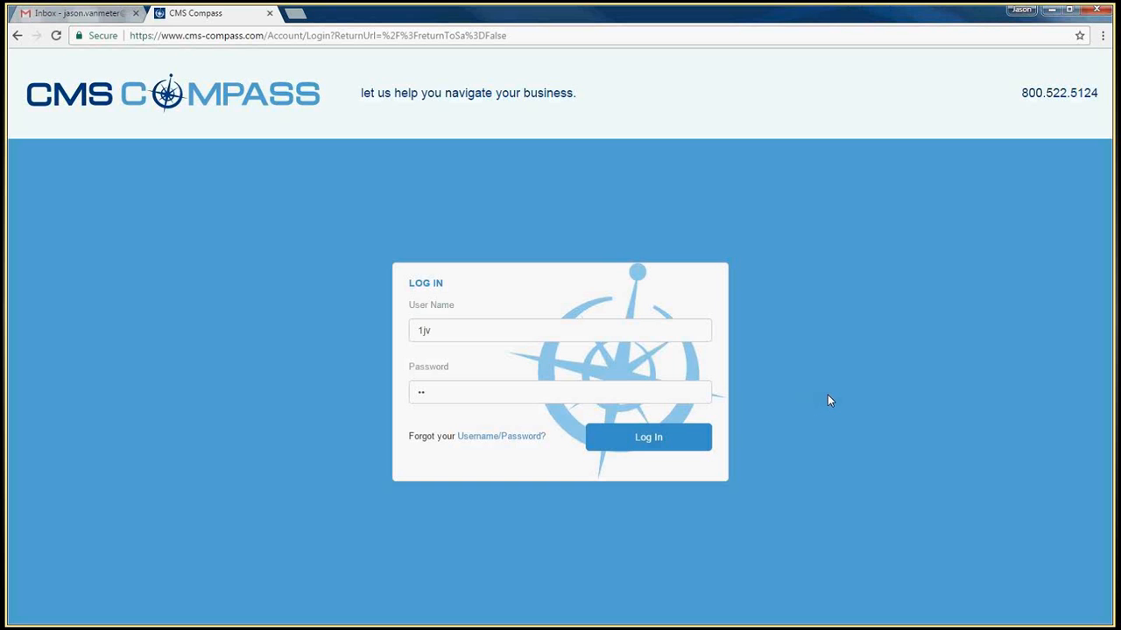
Submit the entered user name and password to sign in.
left_click(648, 438)
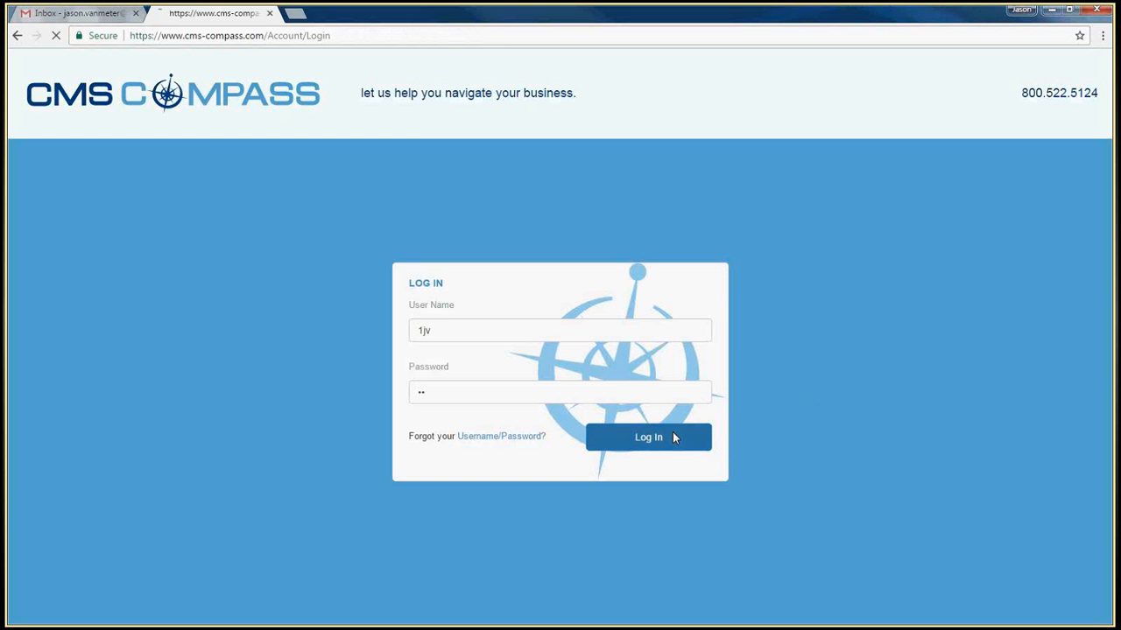
left_click(648, 438)
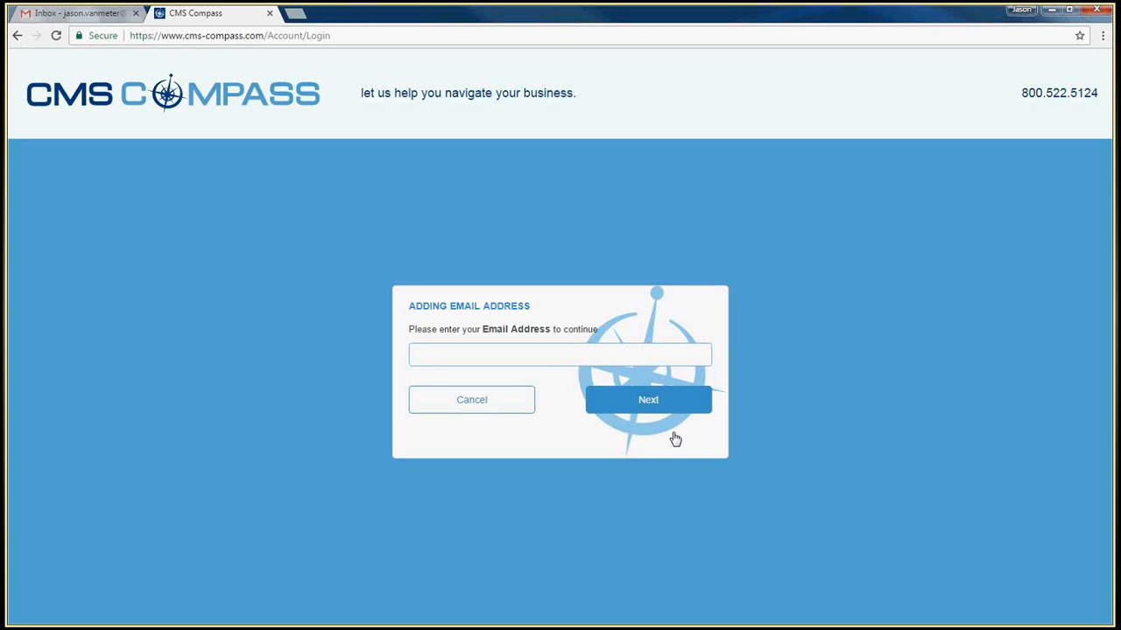
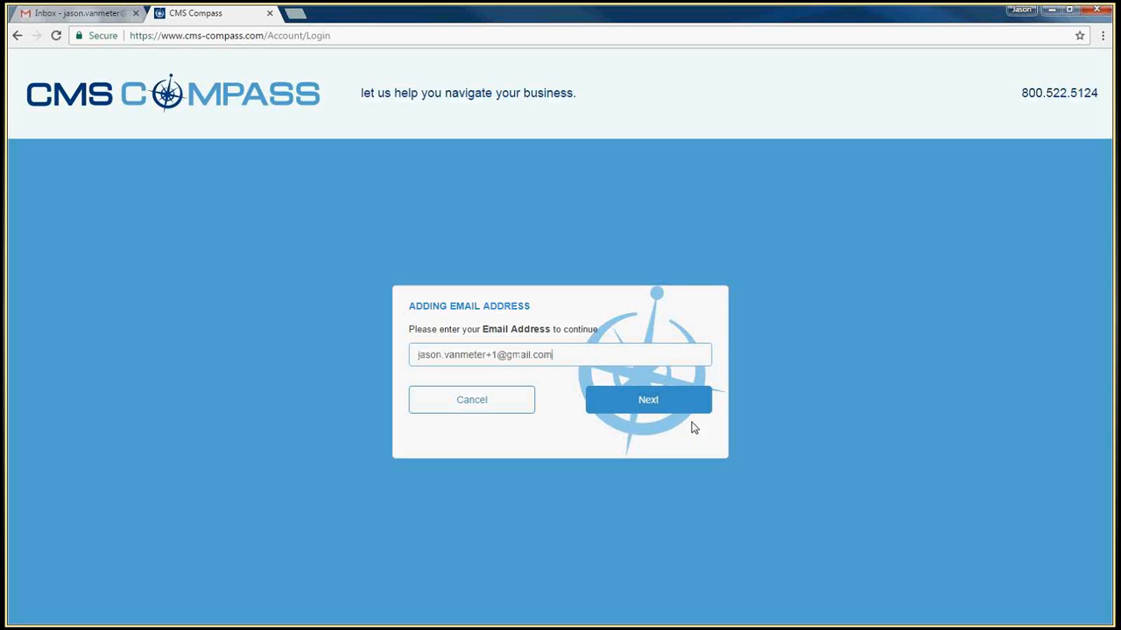
left_click(648, 400)
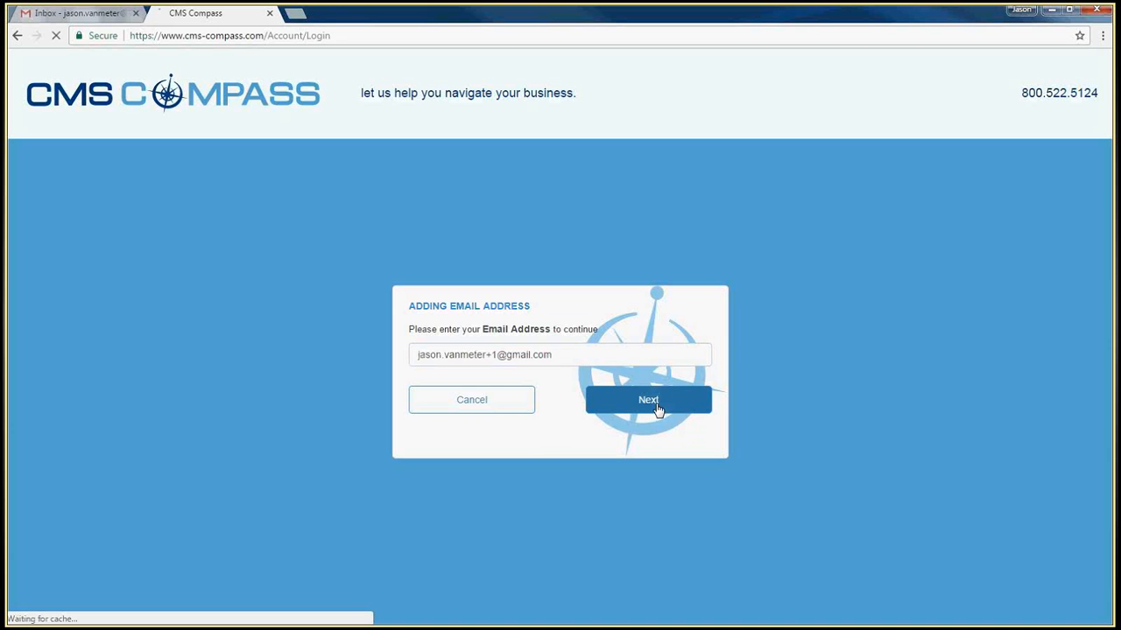
left_click(647, 399)
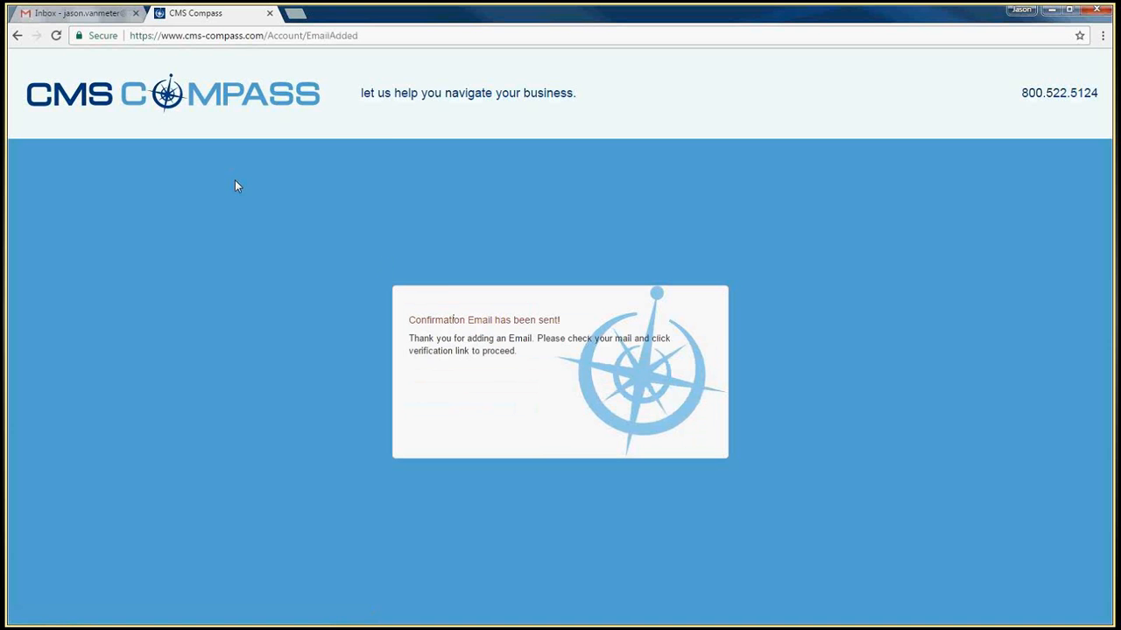
Follow the 'Click here to verify your credentials' link in the Gmail verification email.
left_click(73, 12)
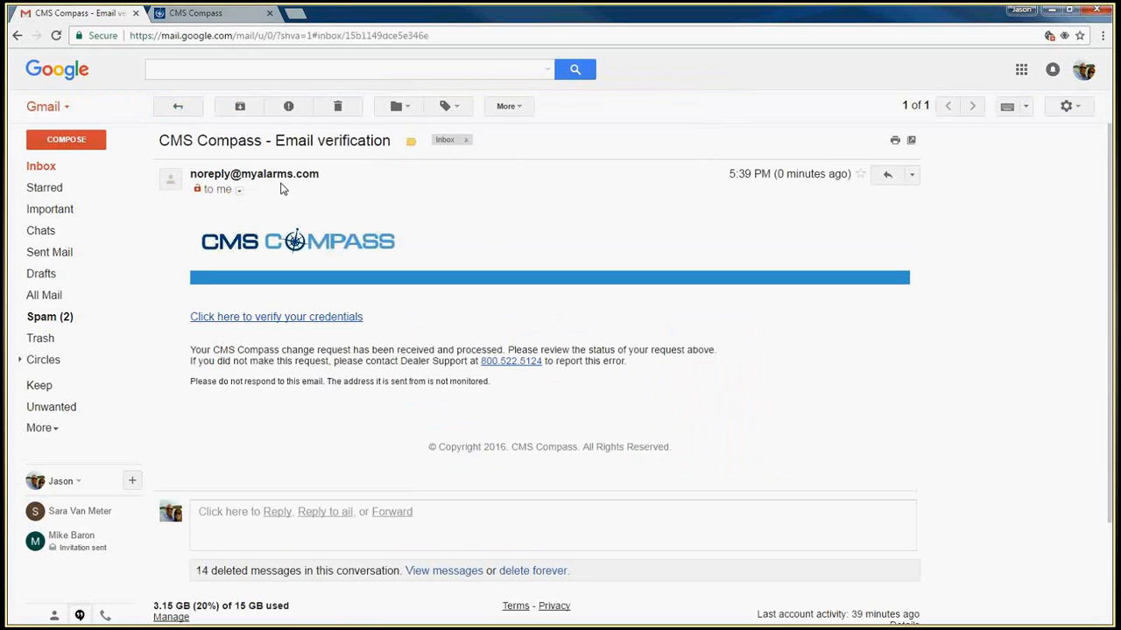
mouse_move(368, 375)
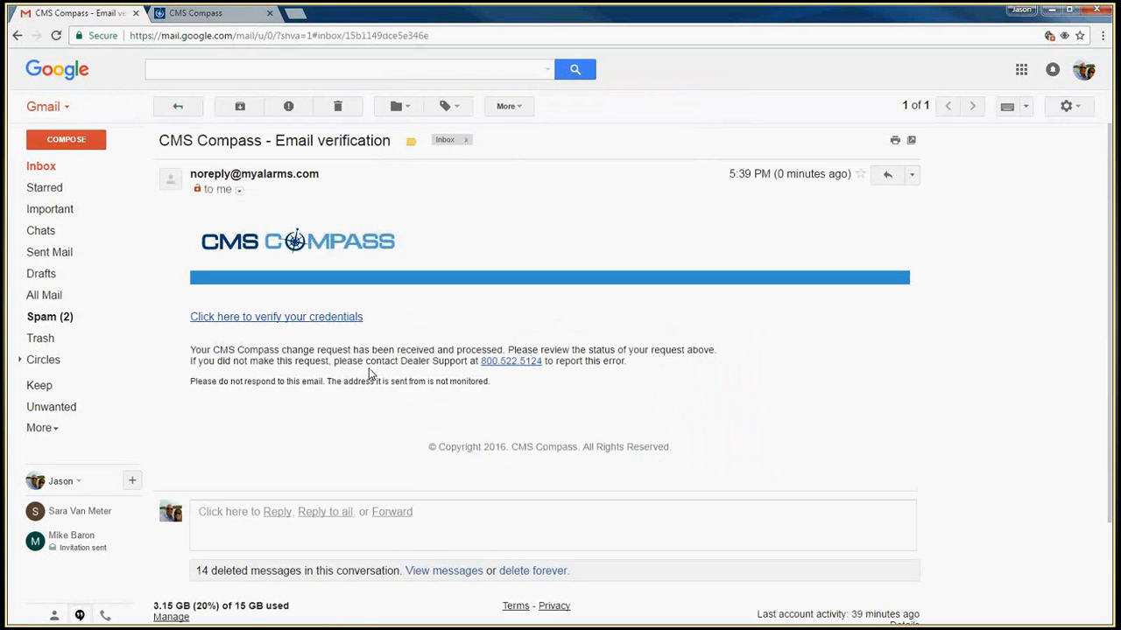
left_click(276, 315)
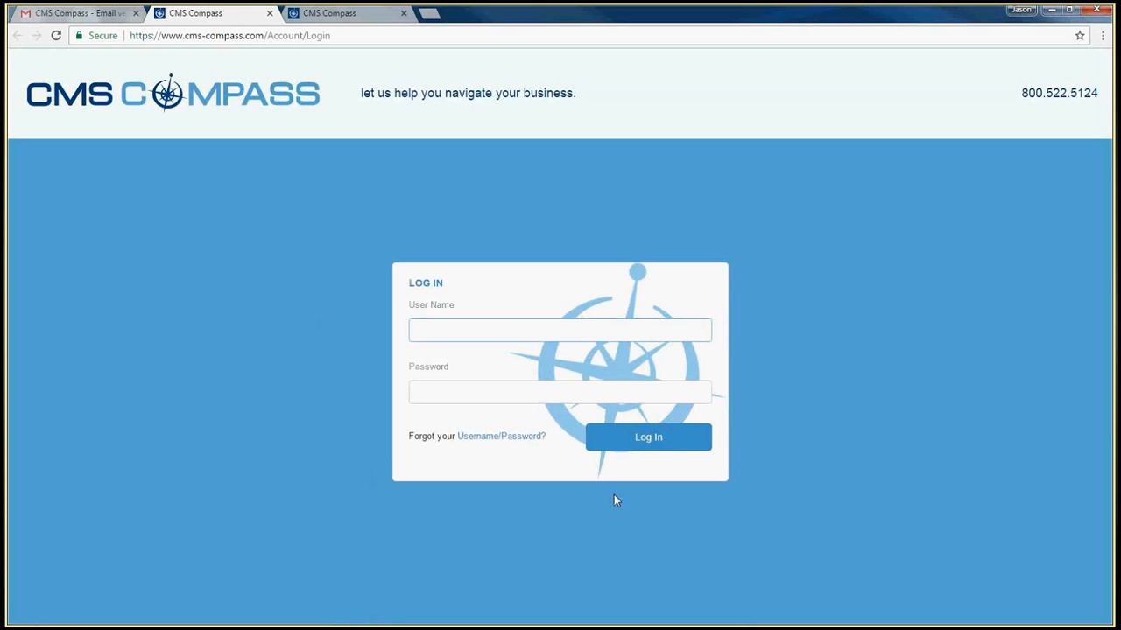
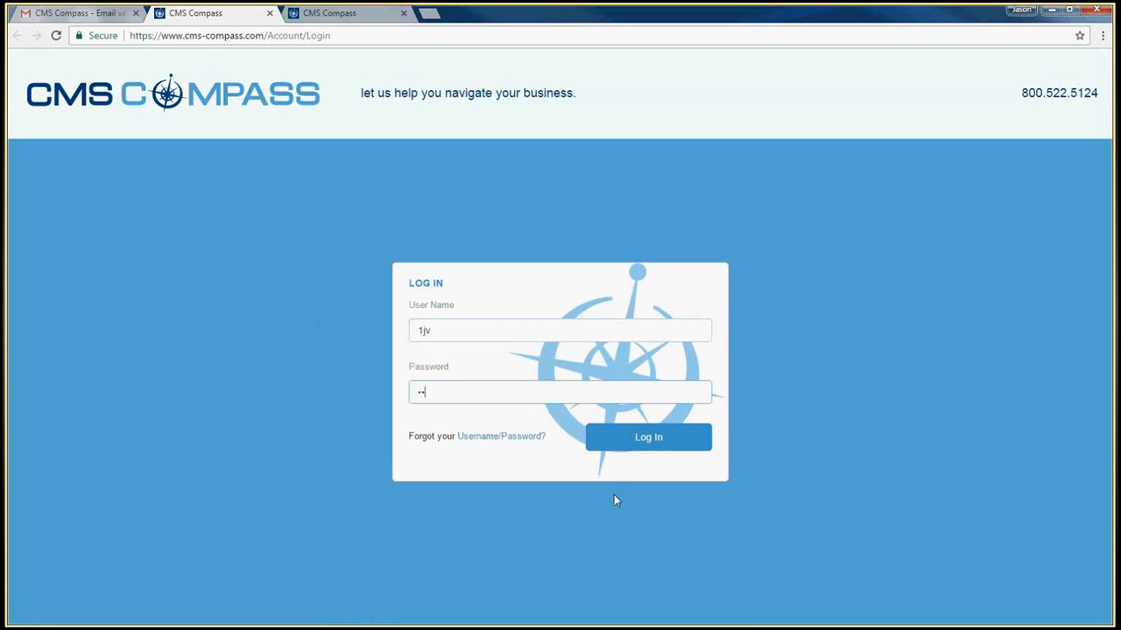
Log in again on the new tab with the user name and password.
left_click(648, 438)
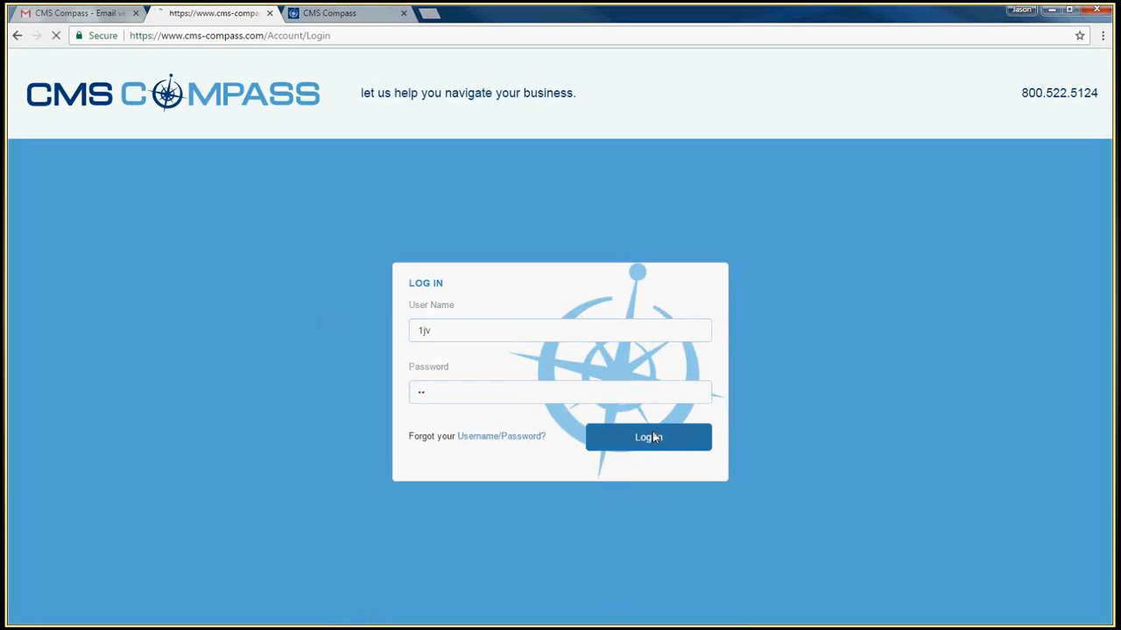
left_click(648, 438)
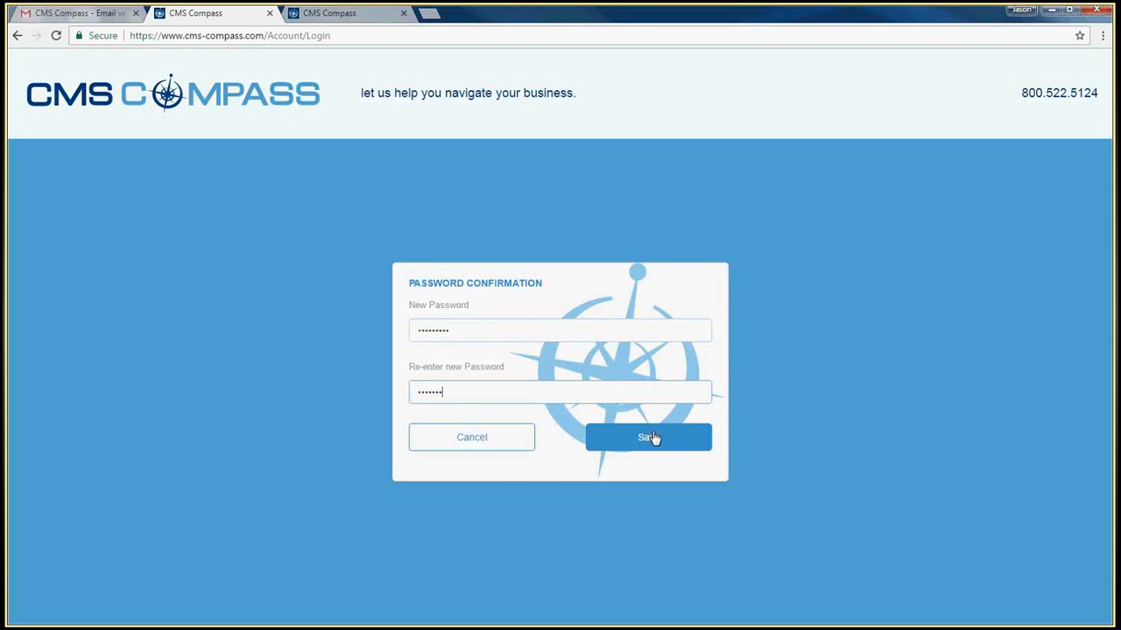
Save the new password entered in both confirmation fields.
left_click(648, 438)
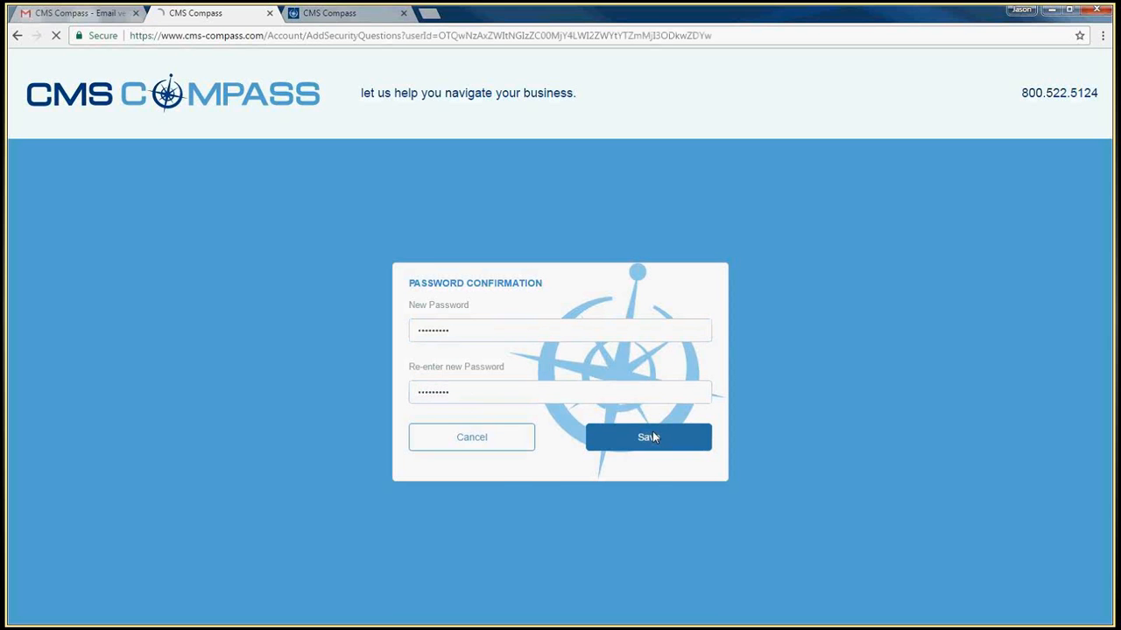
left_click(648, 437)
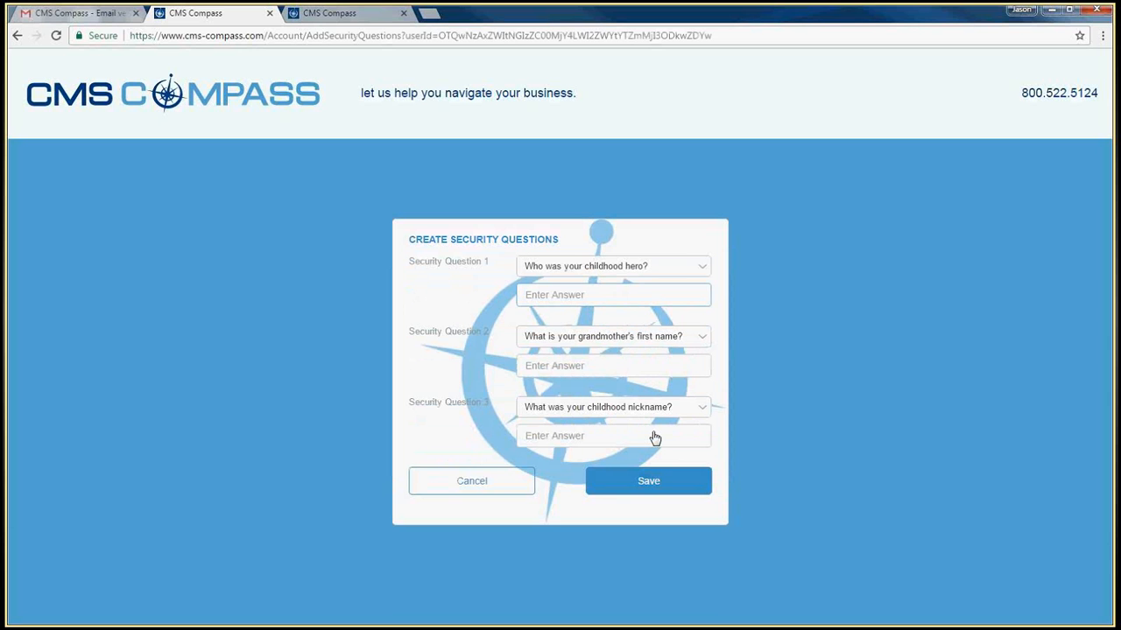
Answer the three security questions and save them.
left_click(613, 294)
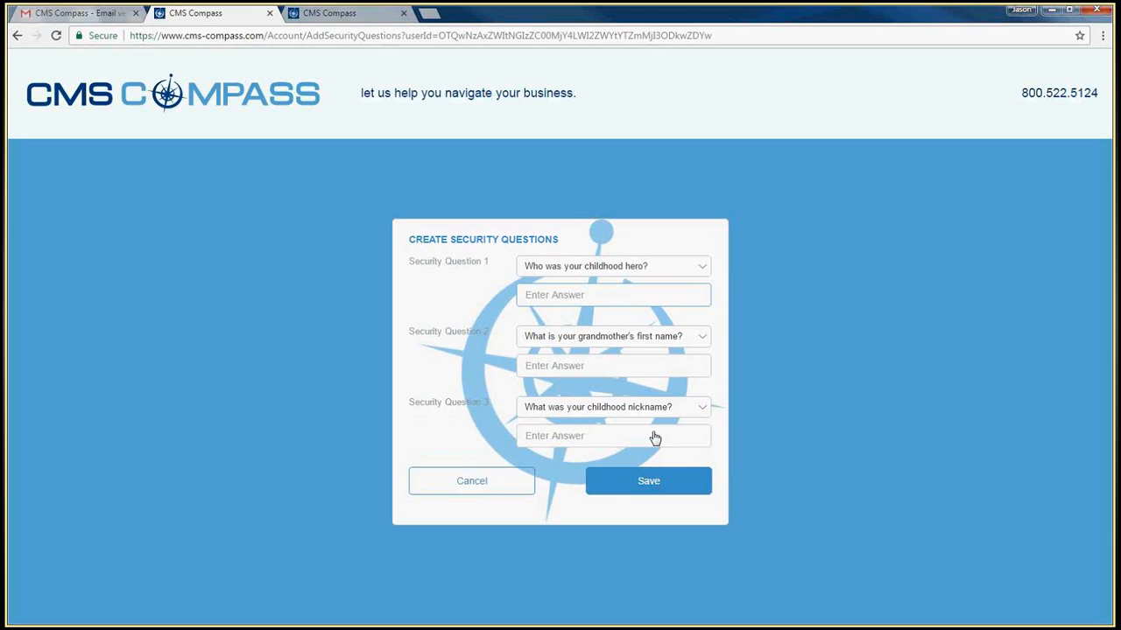
type("***")
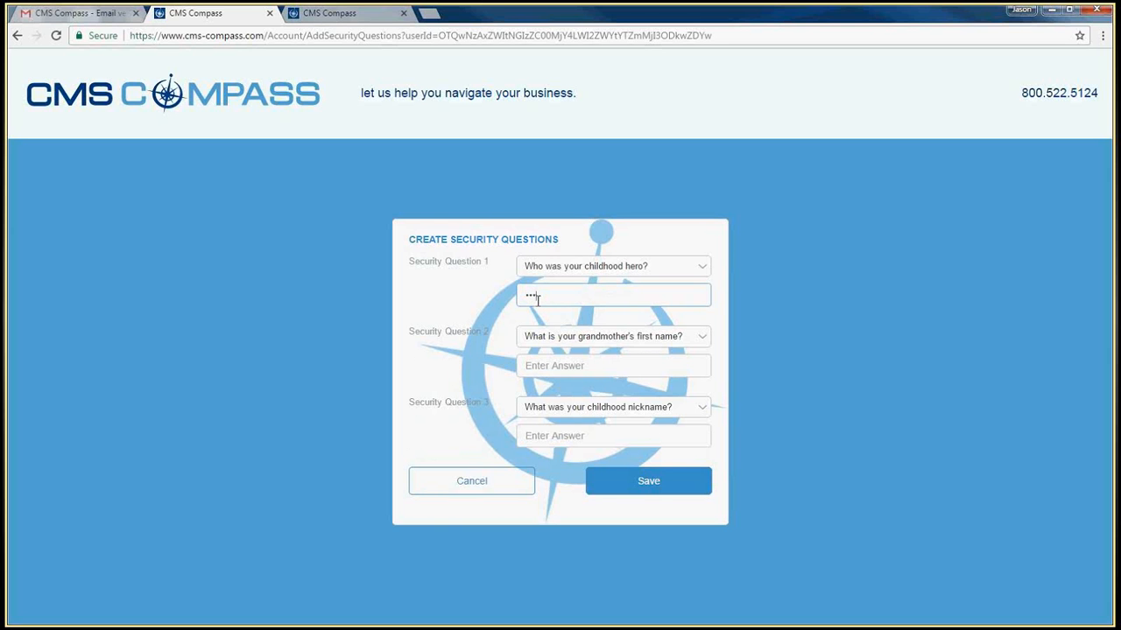
type("••••")
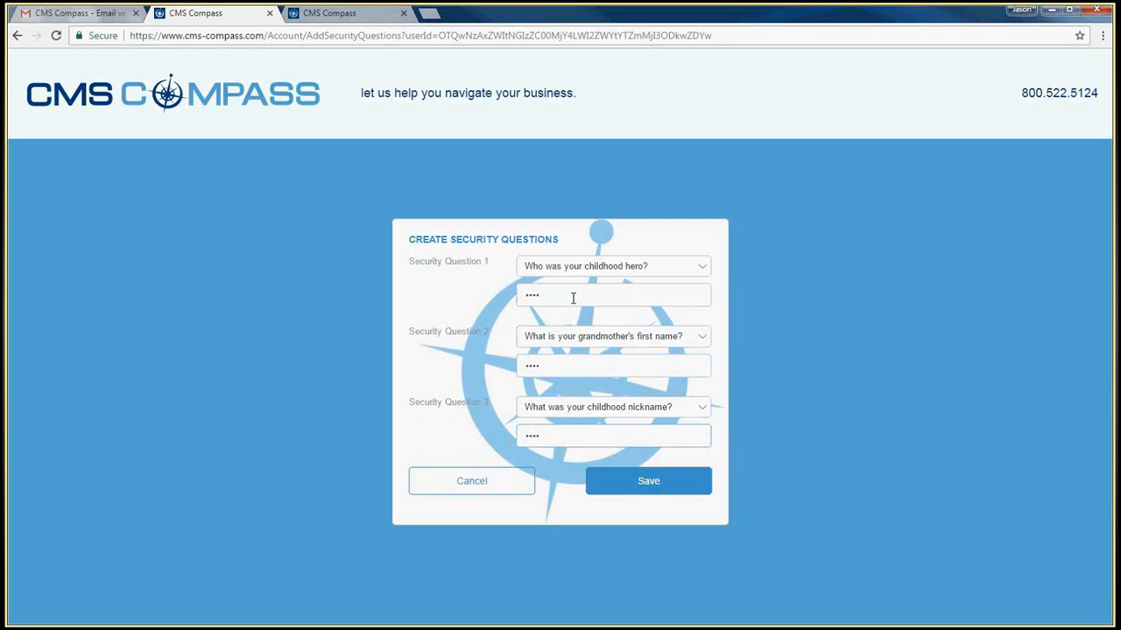
left_click(648, 480)
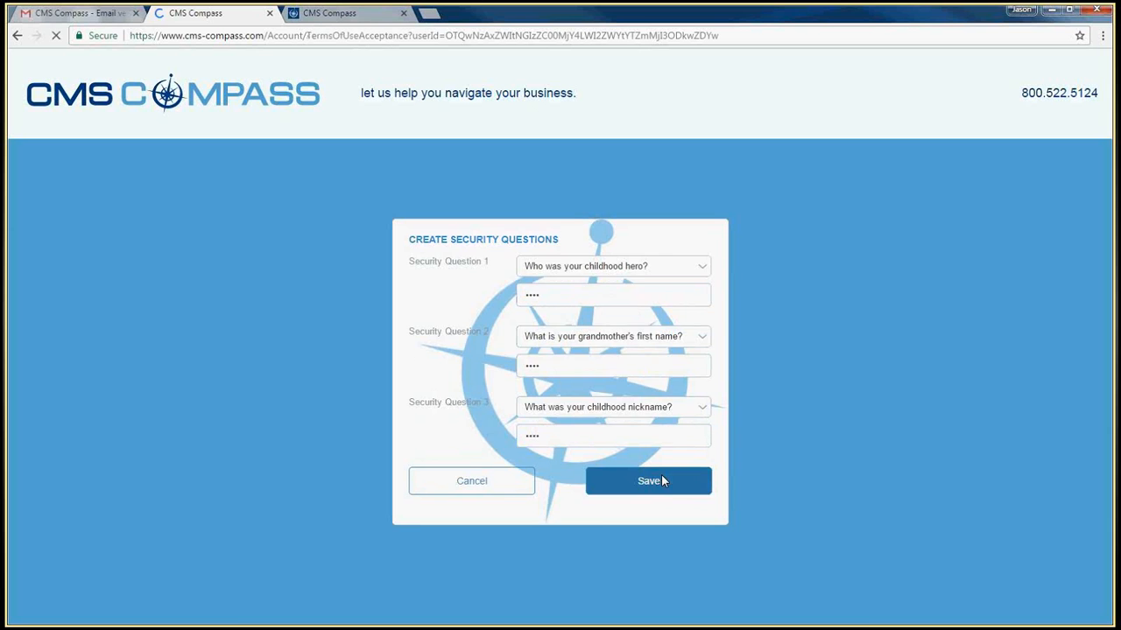
left_click(647, 479)
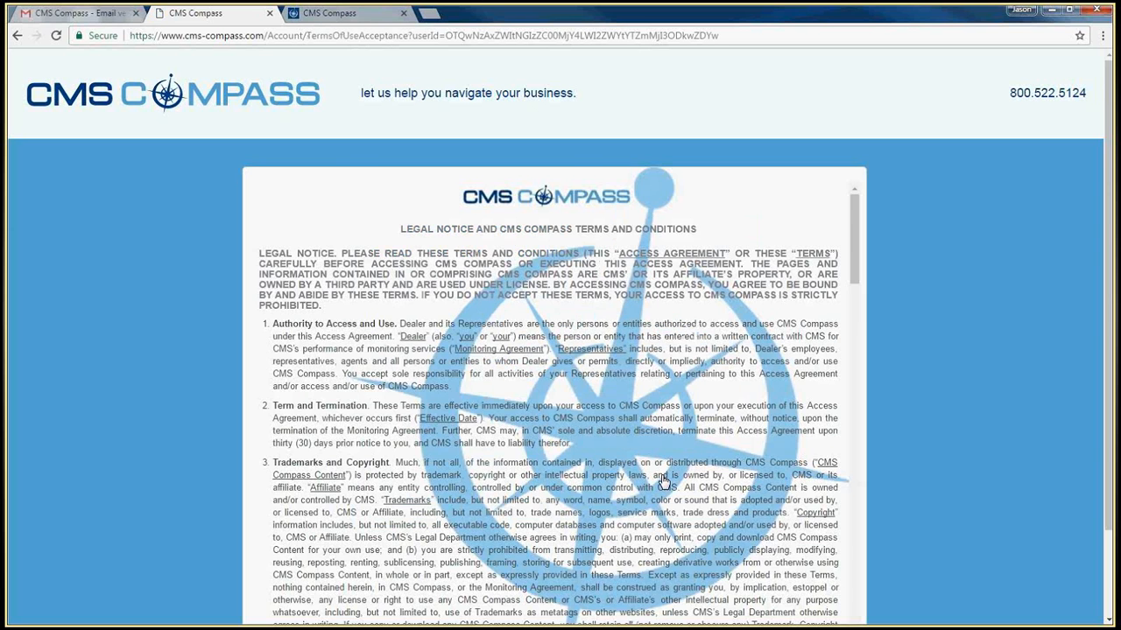
Accept the terms and conditions to reach the Accounts home page.
scroll("down", 3)
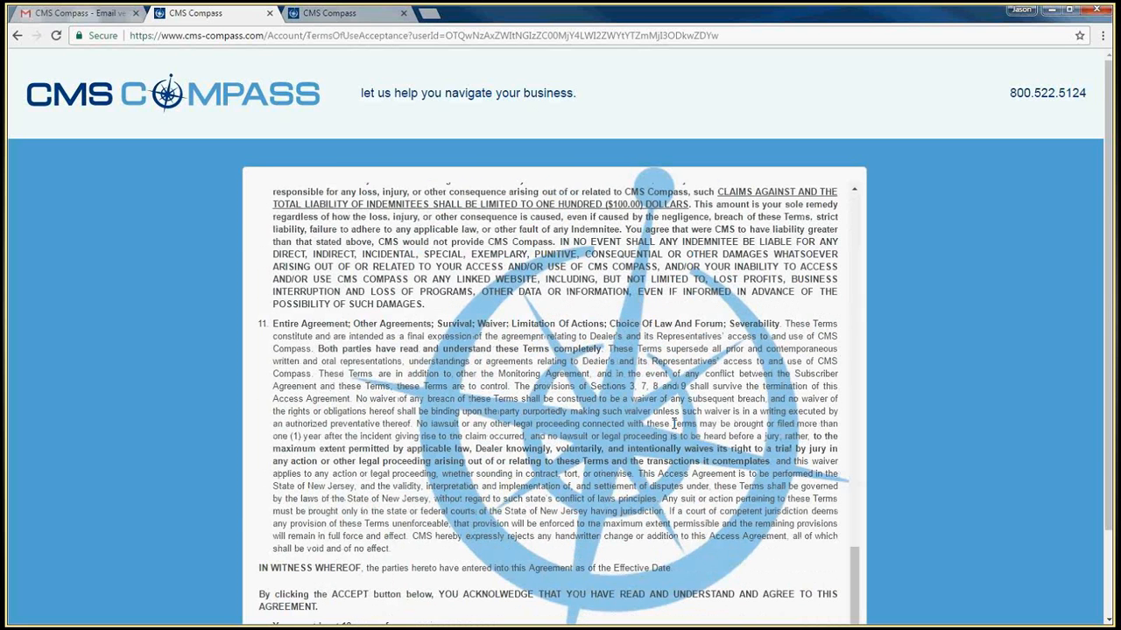
scroll("down", 3)
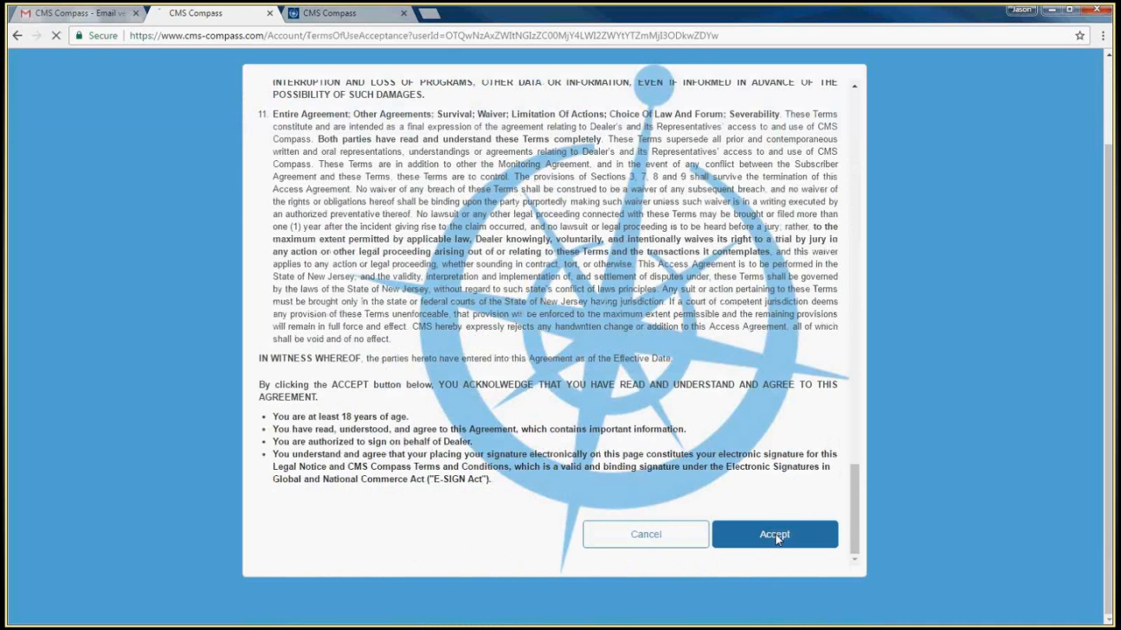
left_click(774, 534)
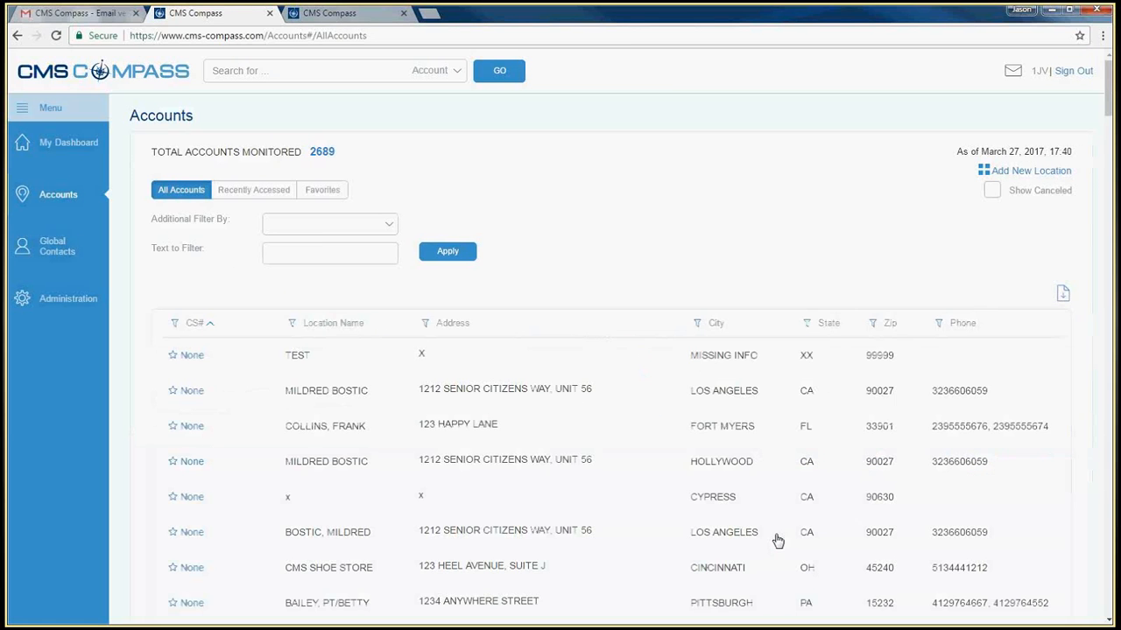